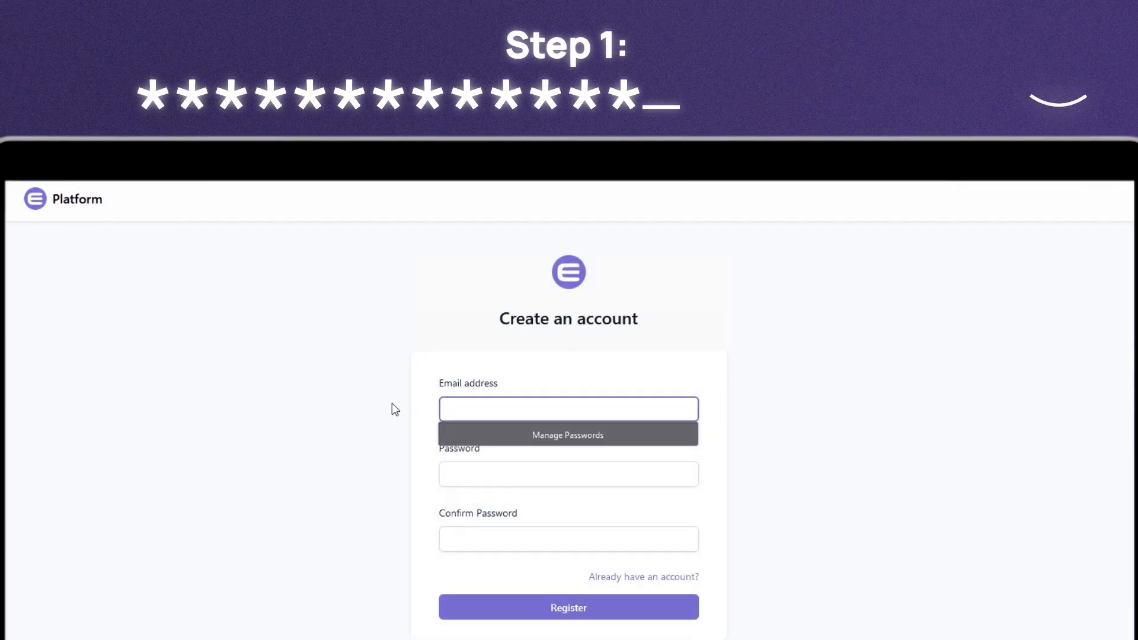
# Enter the account password and submit the Enjin Platform registration form
pyautogui.write('••••••••')
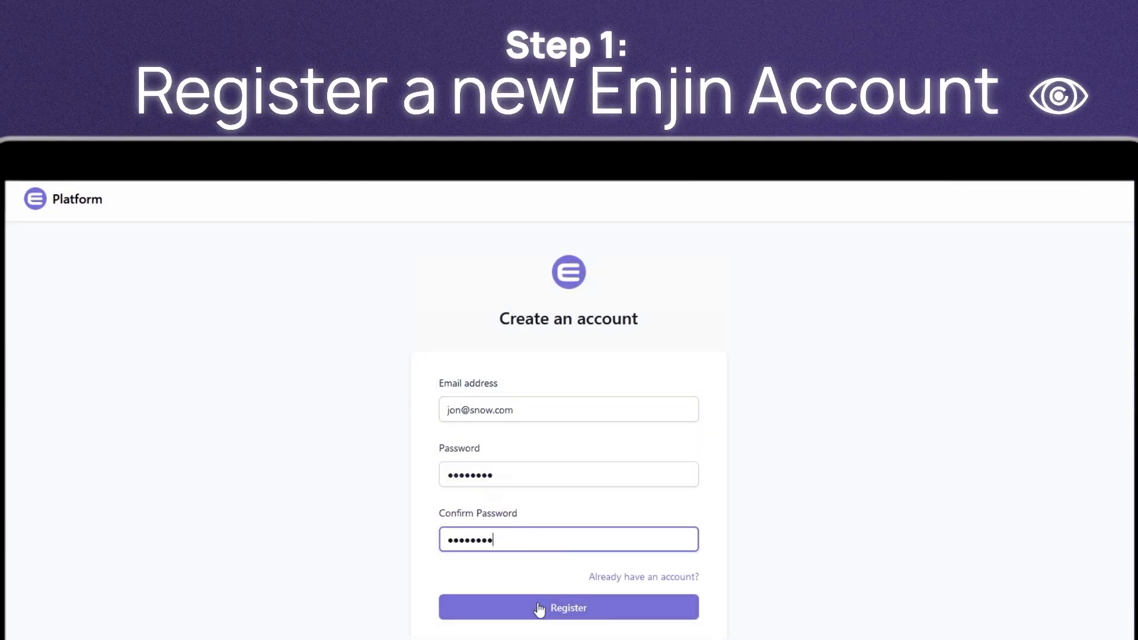
pyautogui.click(568, 608)
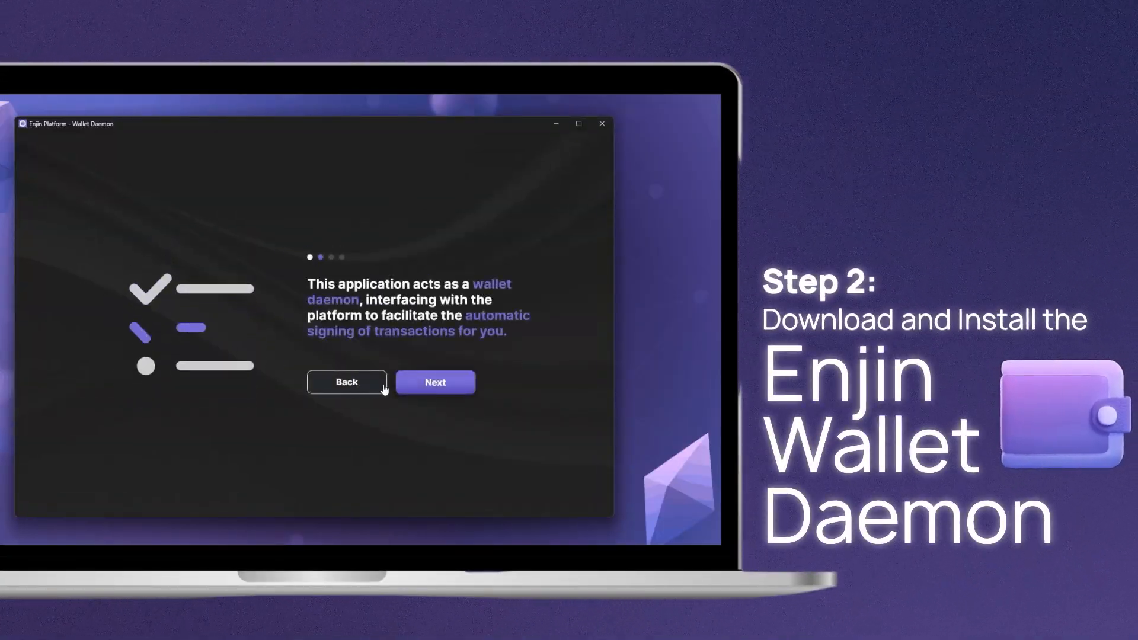
# Finish Wallet Daemon onboarding with a 16+ character encryption password and create an API token
pyautogui.click(434, 382)
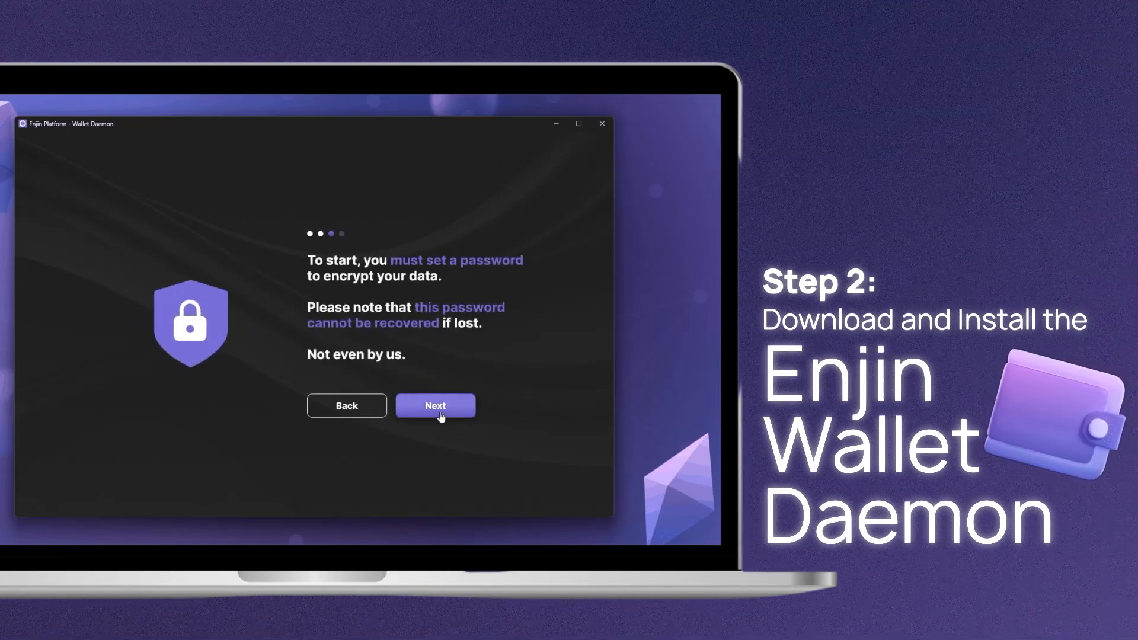
pyautogui.click(434, 405)
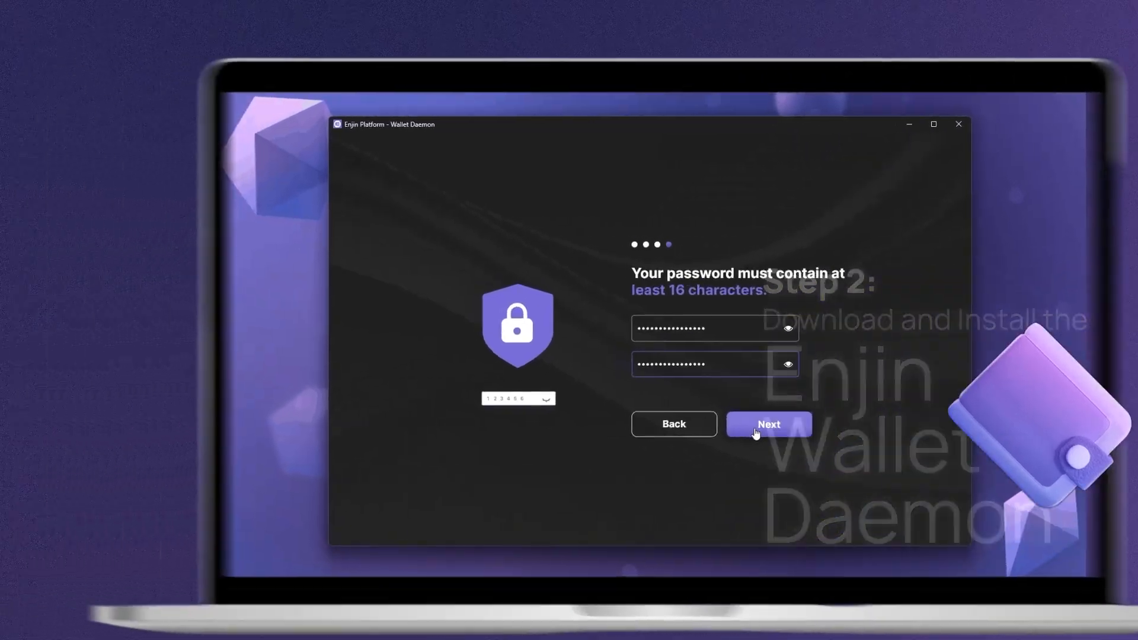
pyautogui.click(768, 423)
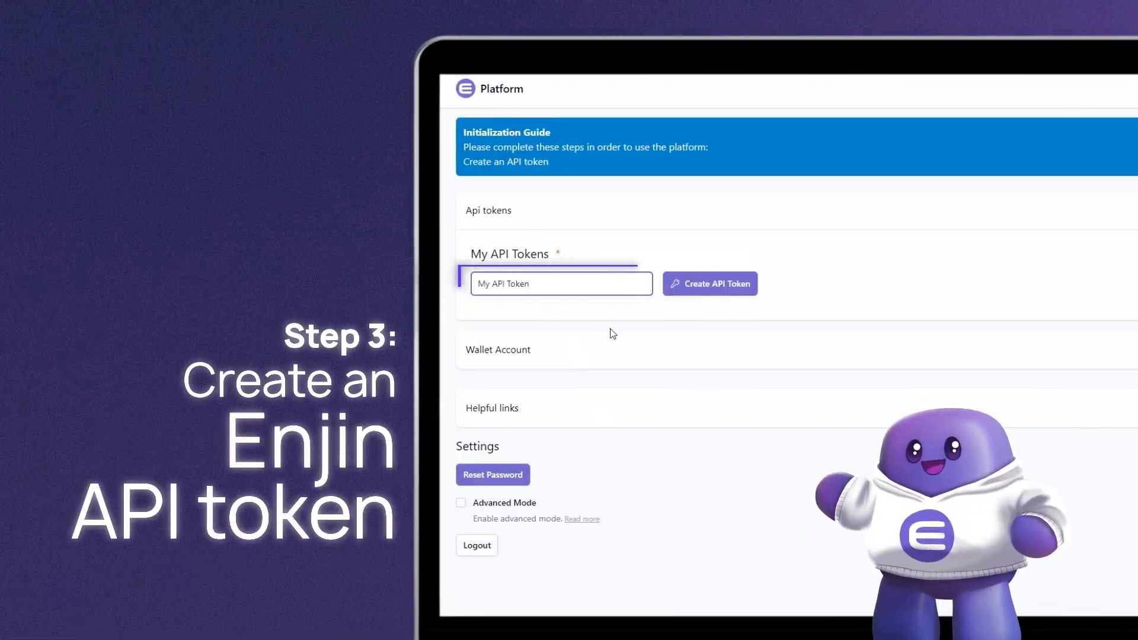
pyautogui.click(709, 284)
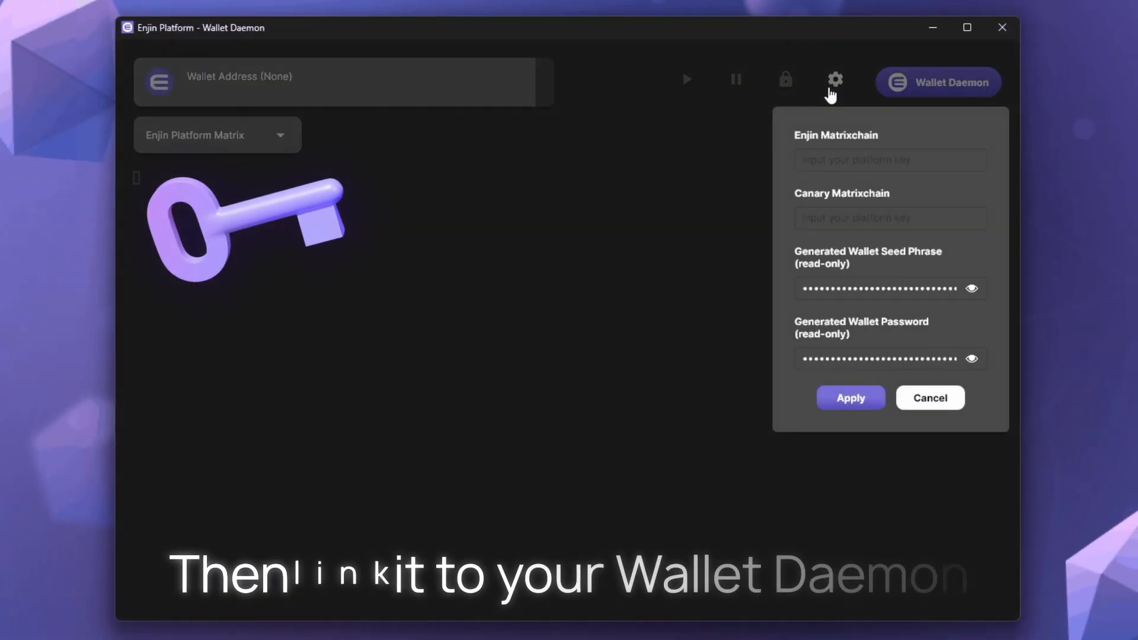
pyautogui.write('9e01')
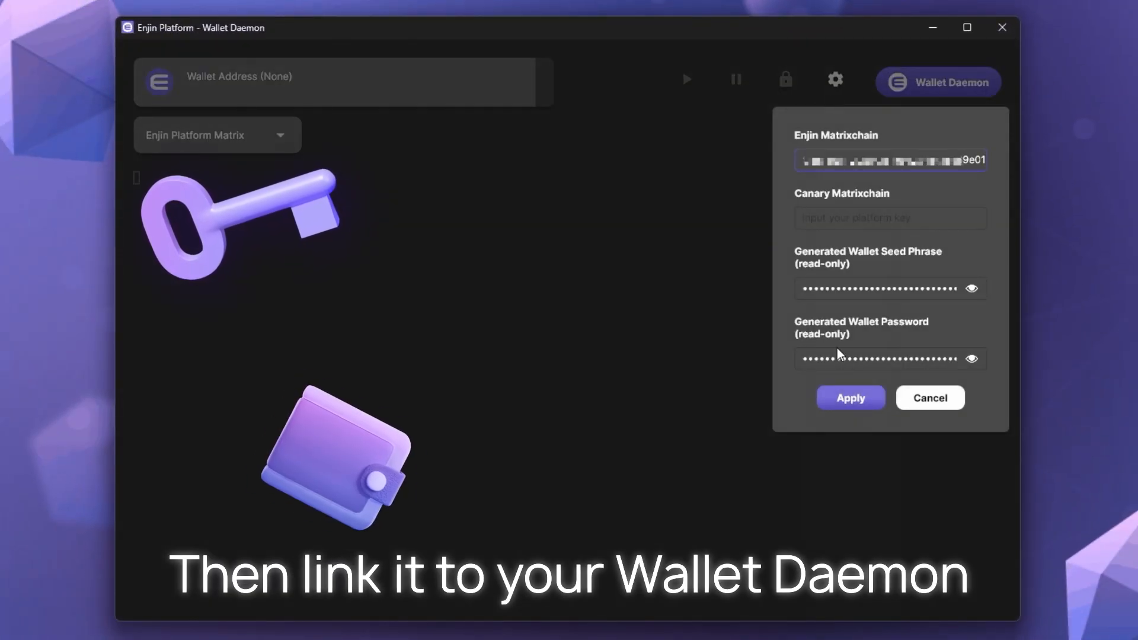
pyautogui.click(849, 398)
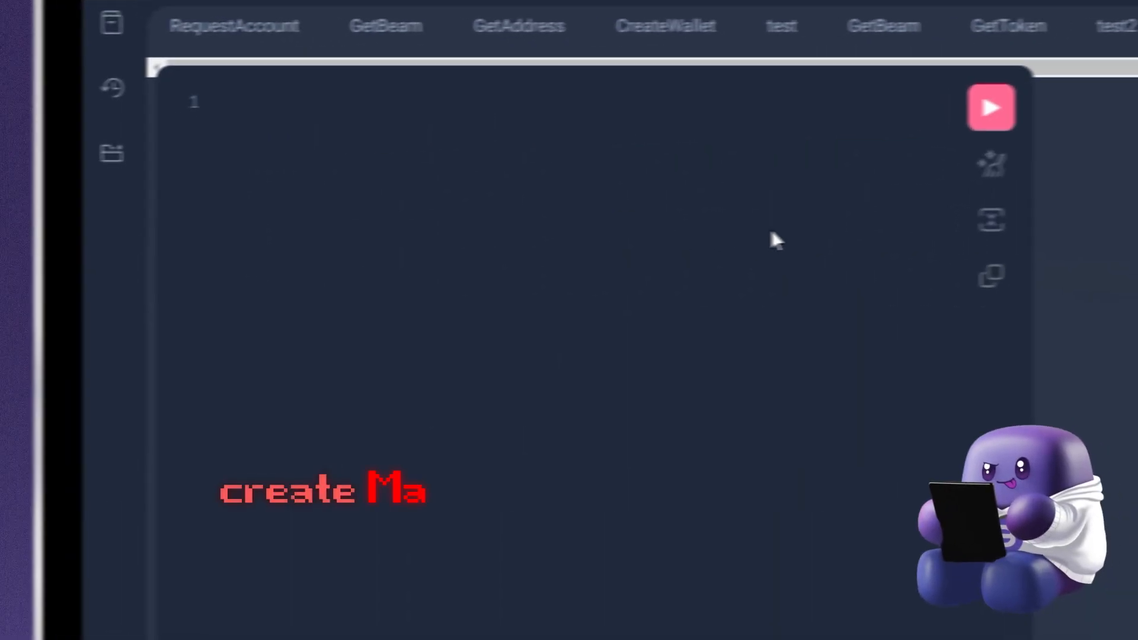
# Write and run the CreateWallet mutation for external ID 'Player1'
pyautogui.write('createWallet(externalId: "Player1')
pyautogui.write('Ge')
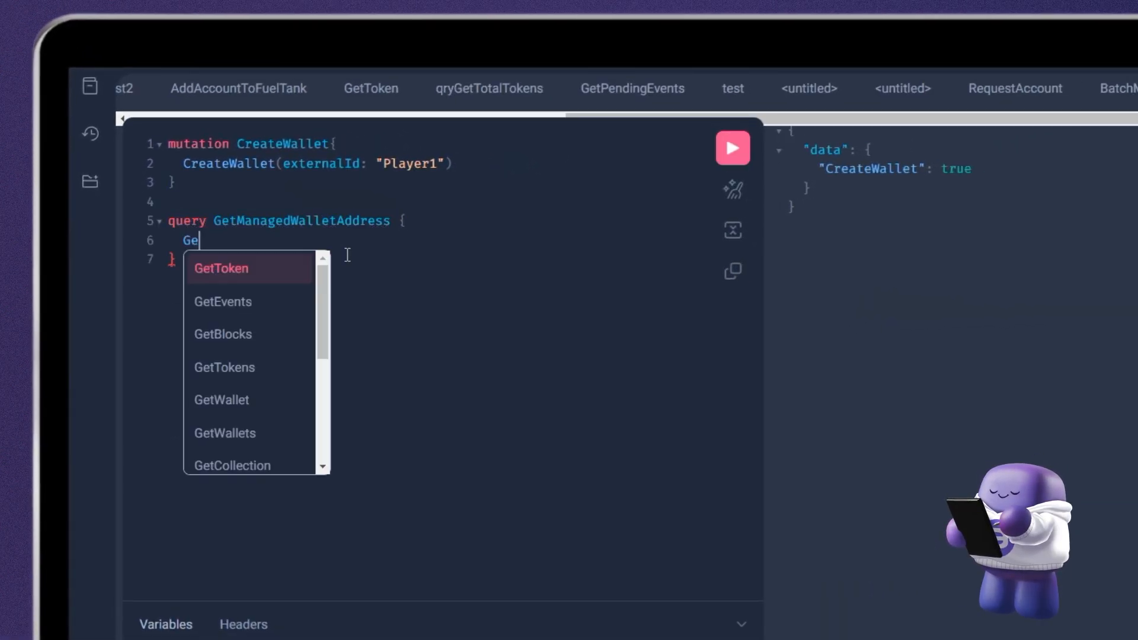
pyautogui.click(221, 400)
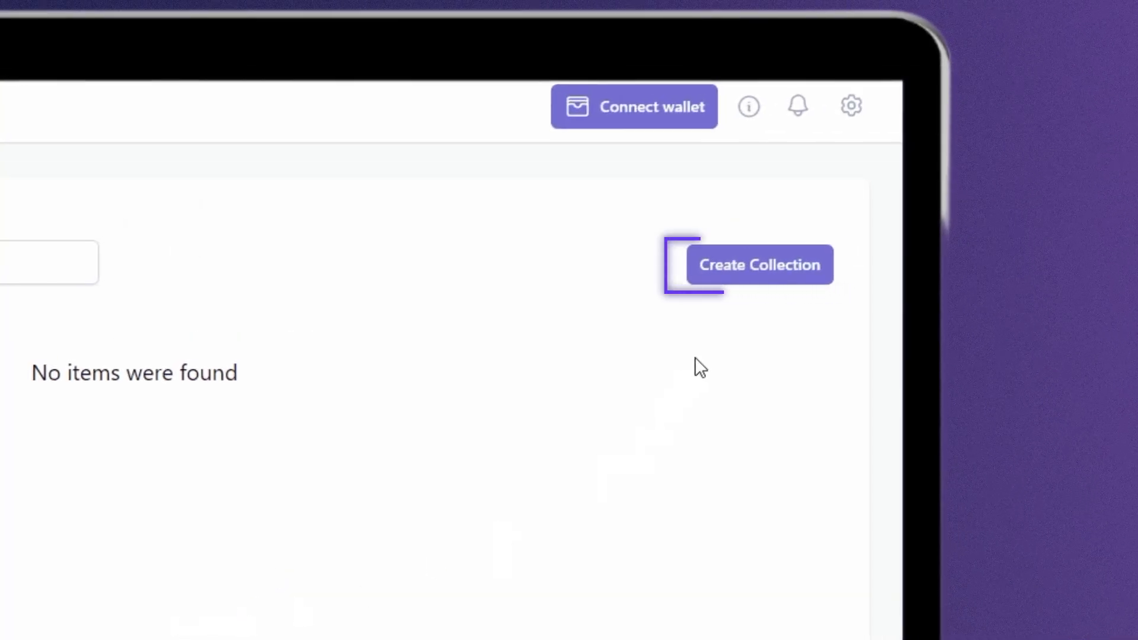
# Open the Create Collection form and scroll to the Infinite Supply option
pyautogui.click(759, 264)
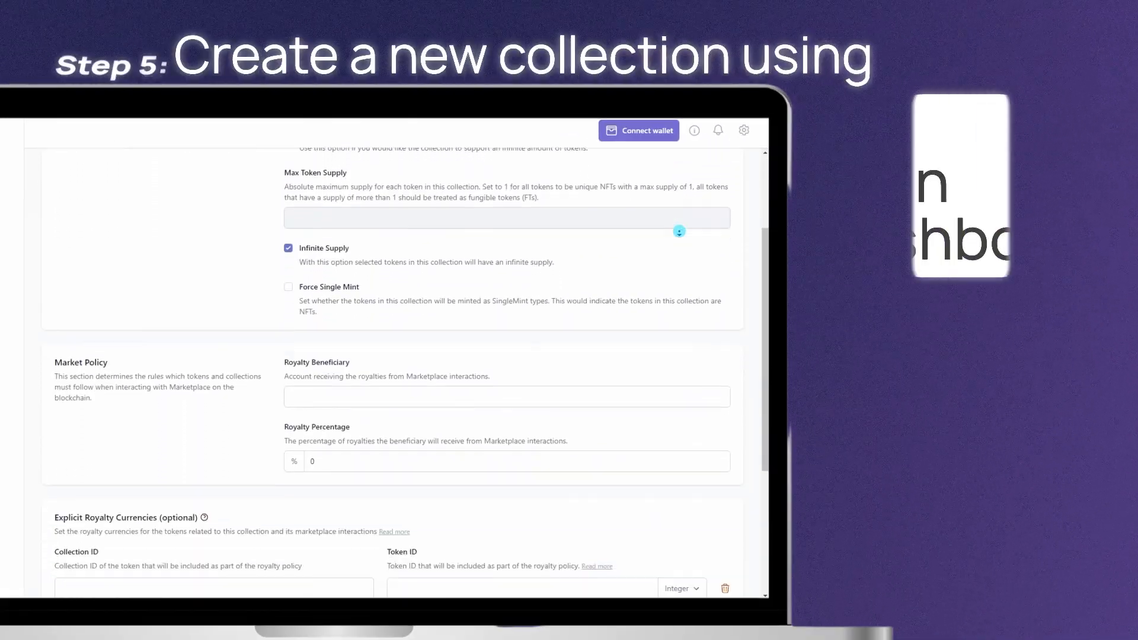
pyautogui.scroll(-3)
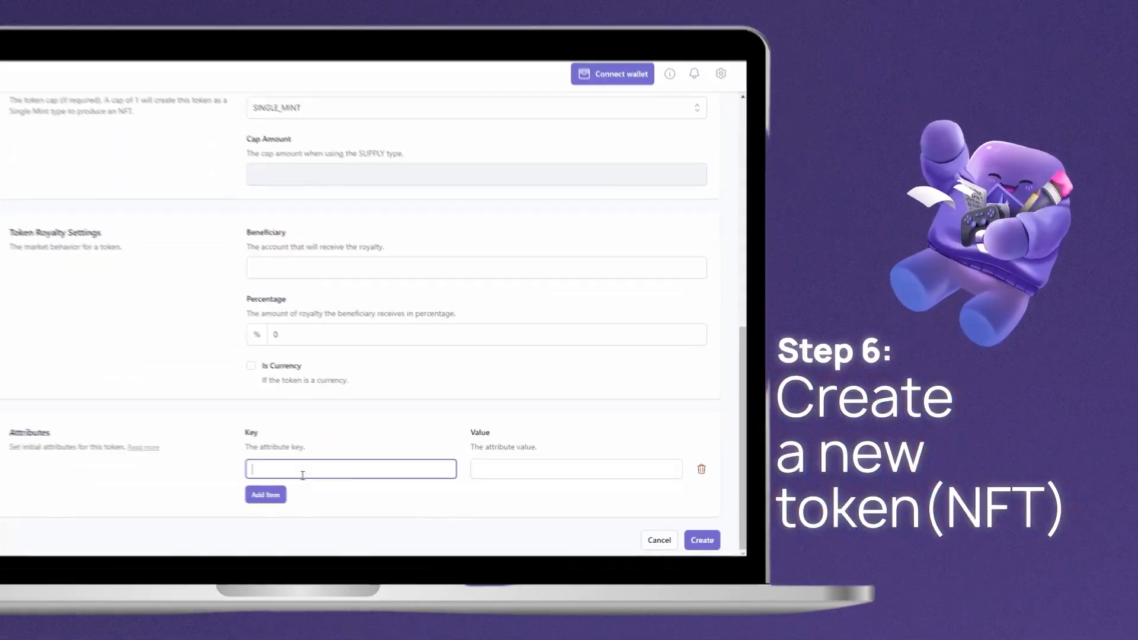
# Add a token attribute with value 'Epic Sword' and create the SINGLE_MINT token
pyautogui.click(701, 540)
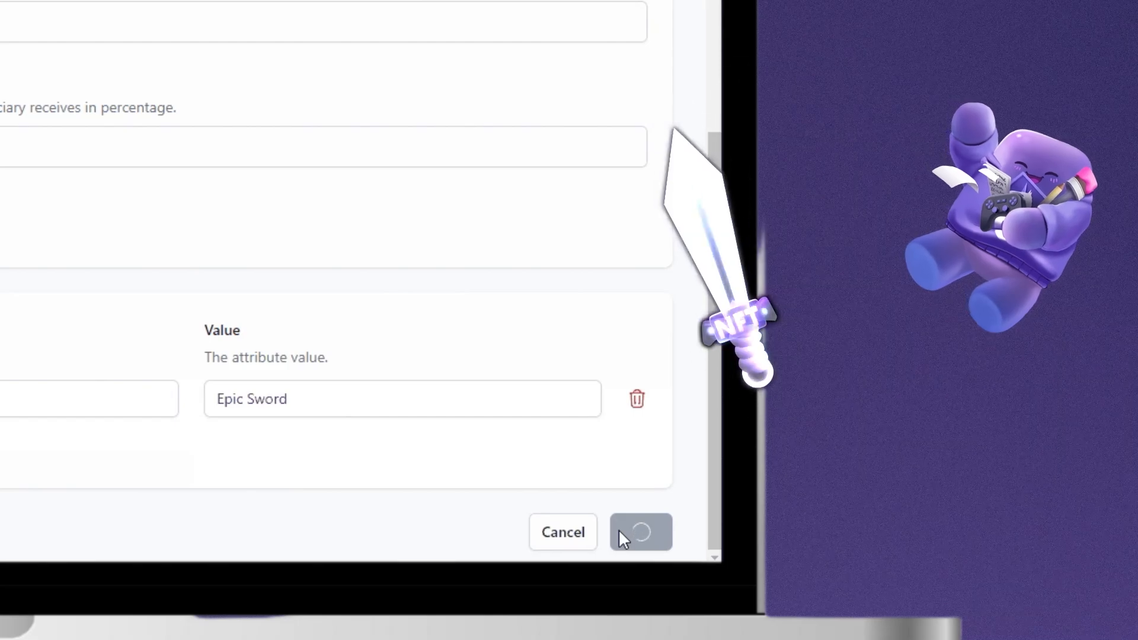
pyautogui.click(641, 532)
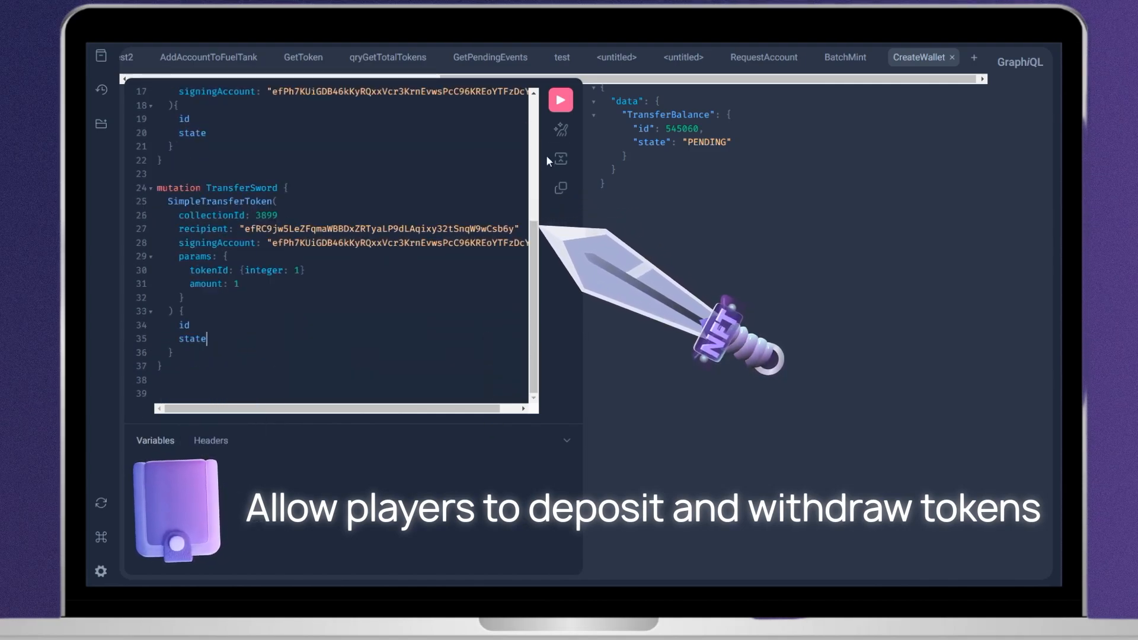
# Run the TransferSword mutation sending token 1 from collection 3899
pyautogui.click(560, 99)
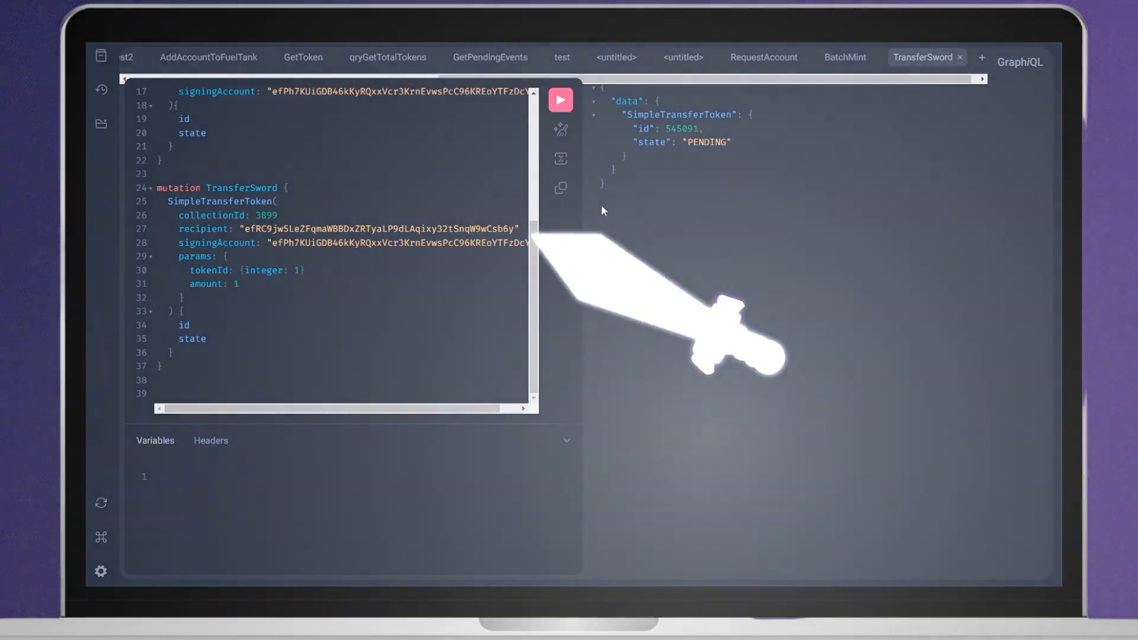